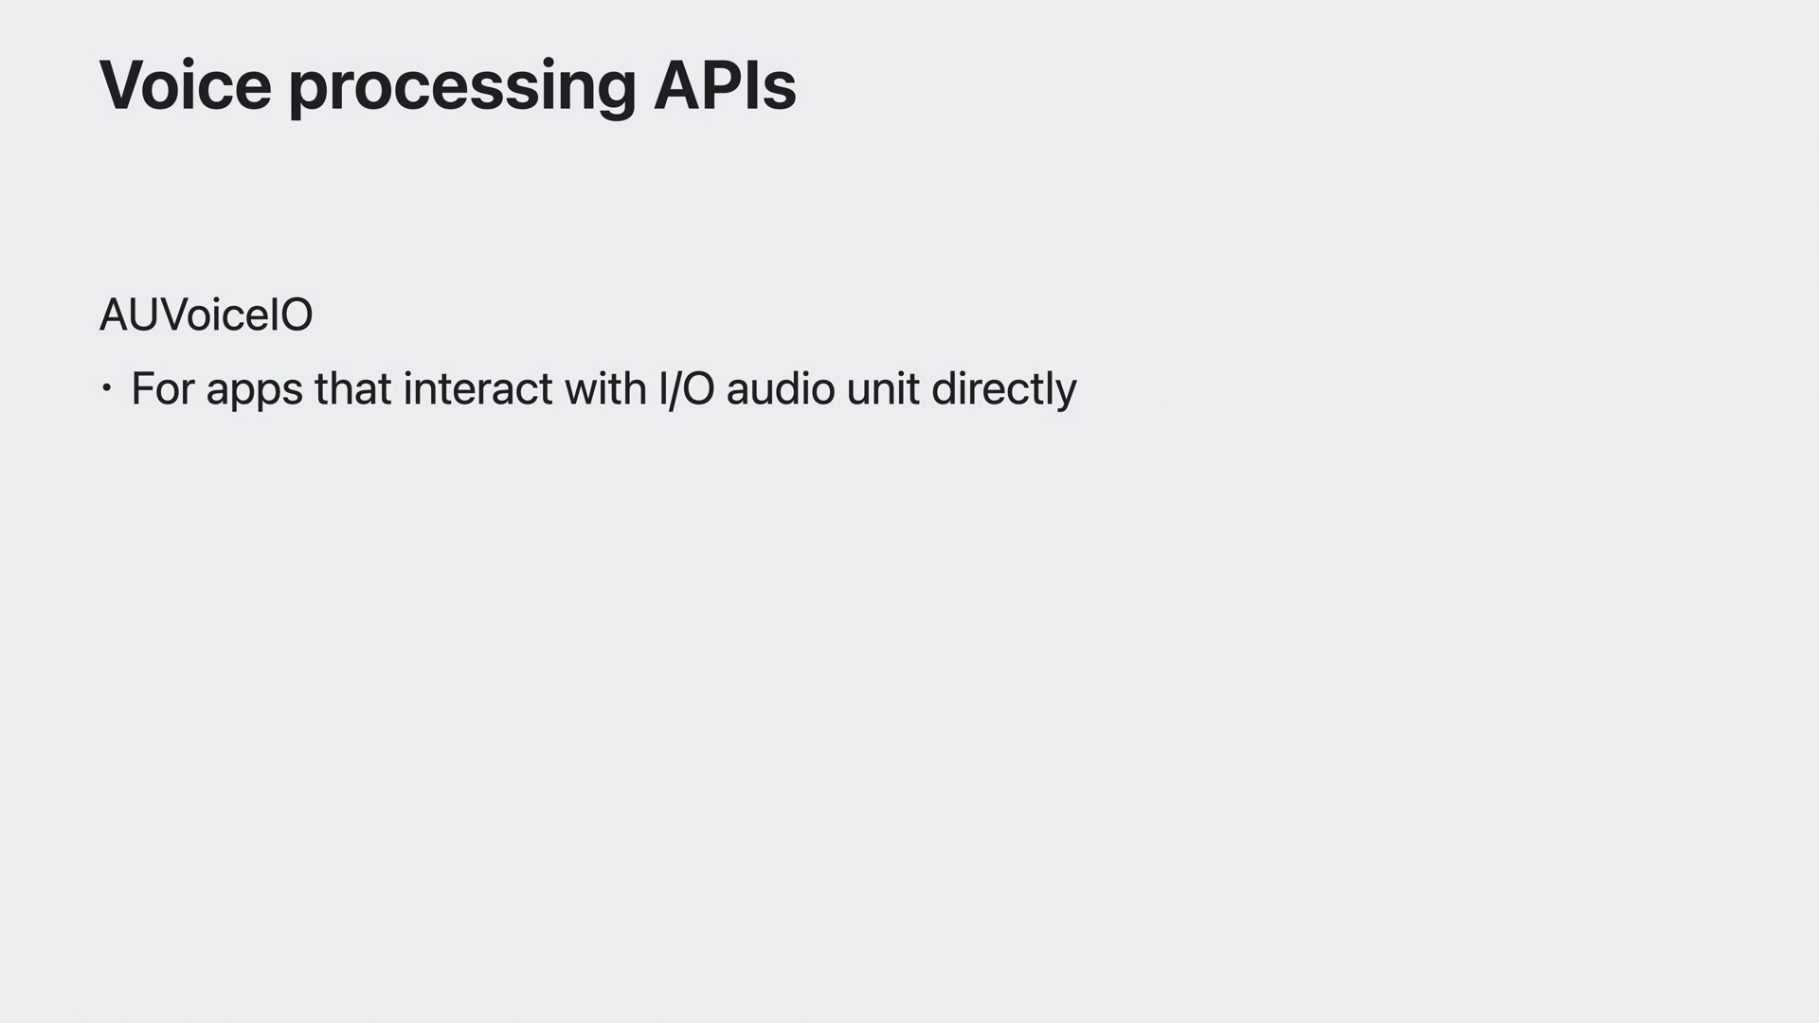
# - Advance to the AUVoiceIOMutedSpeechActivityEventListener slide and focus its code example
pyautogui.press('right')
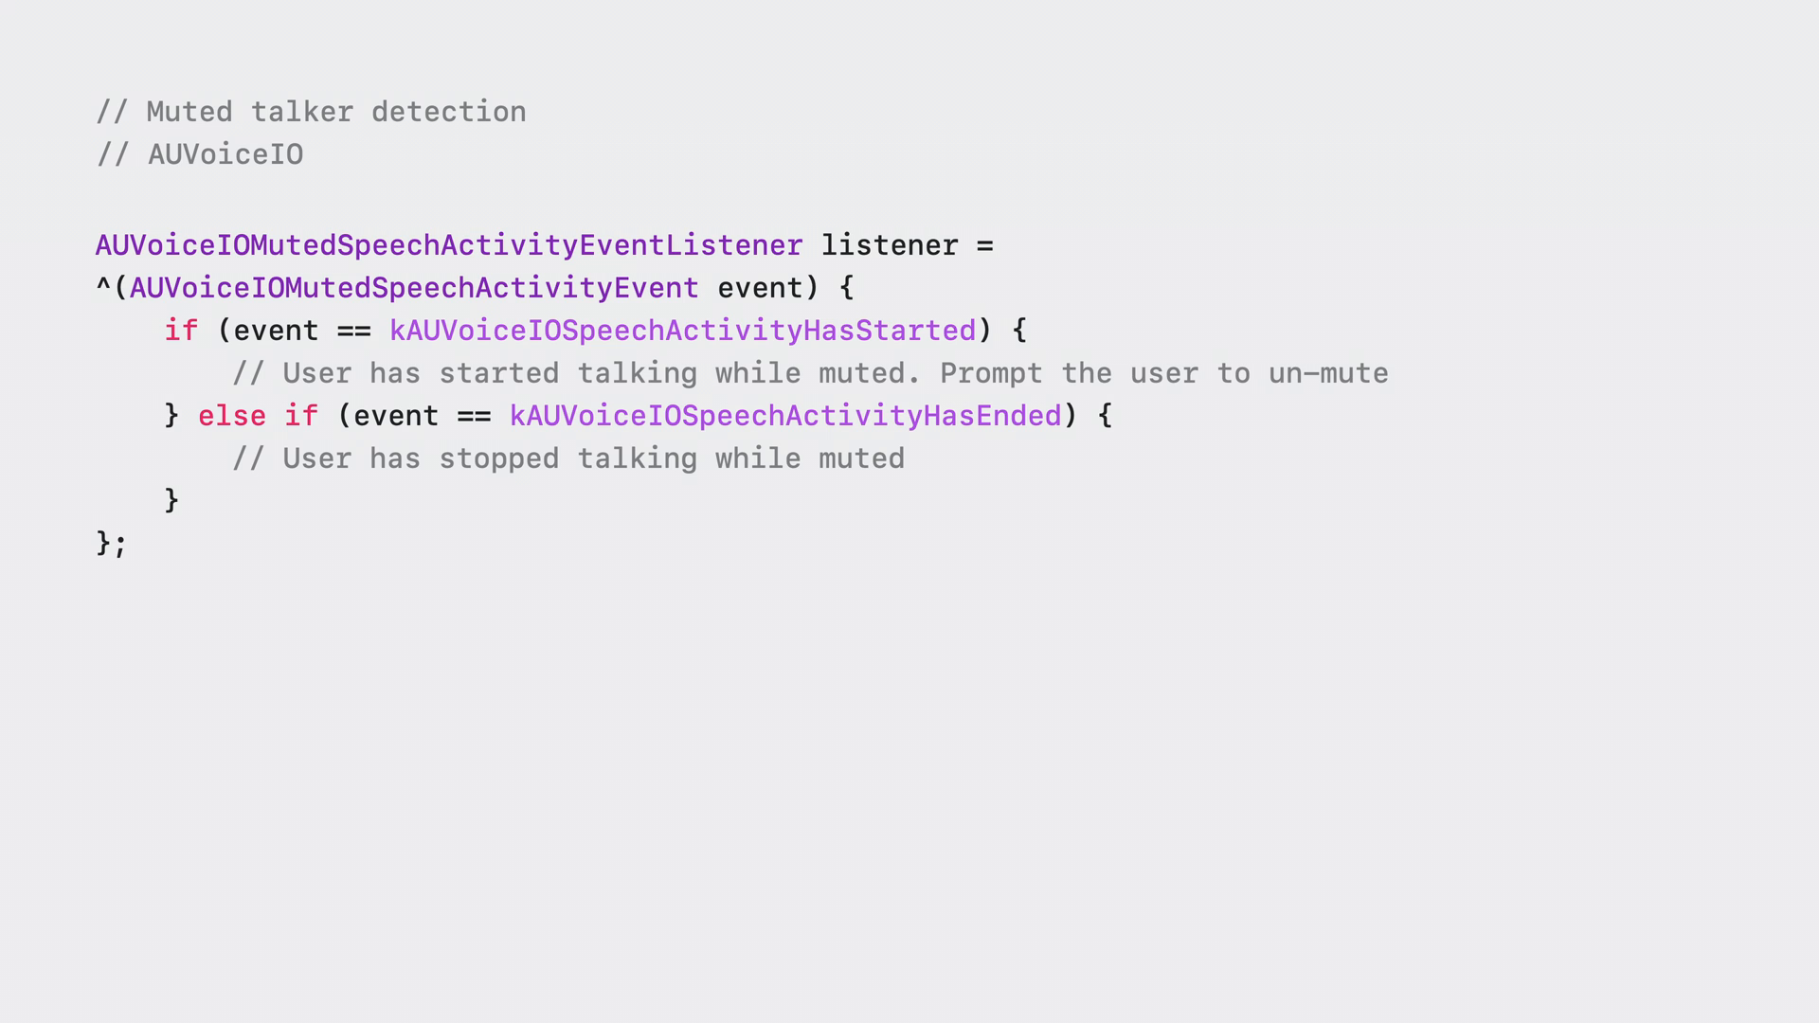
pyautogui.doubleClick(411, 288)
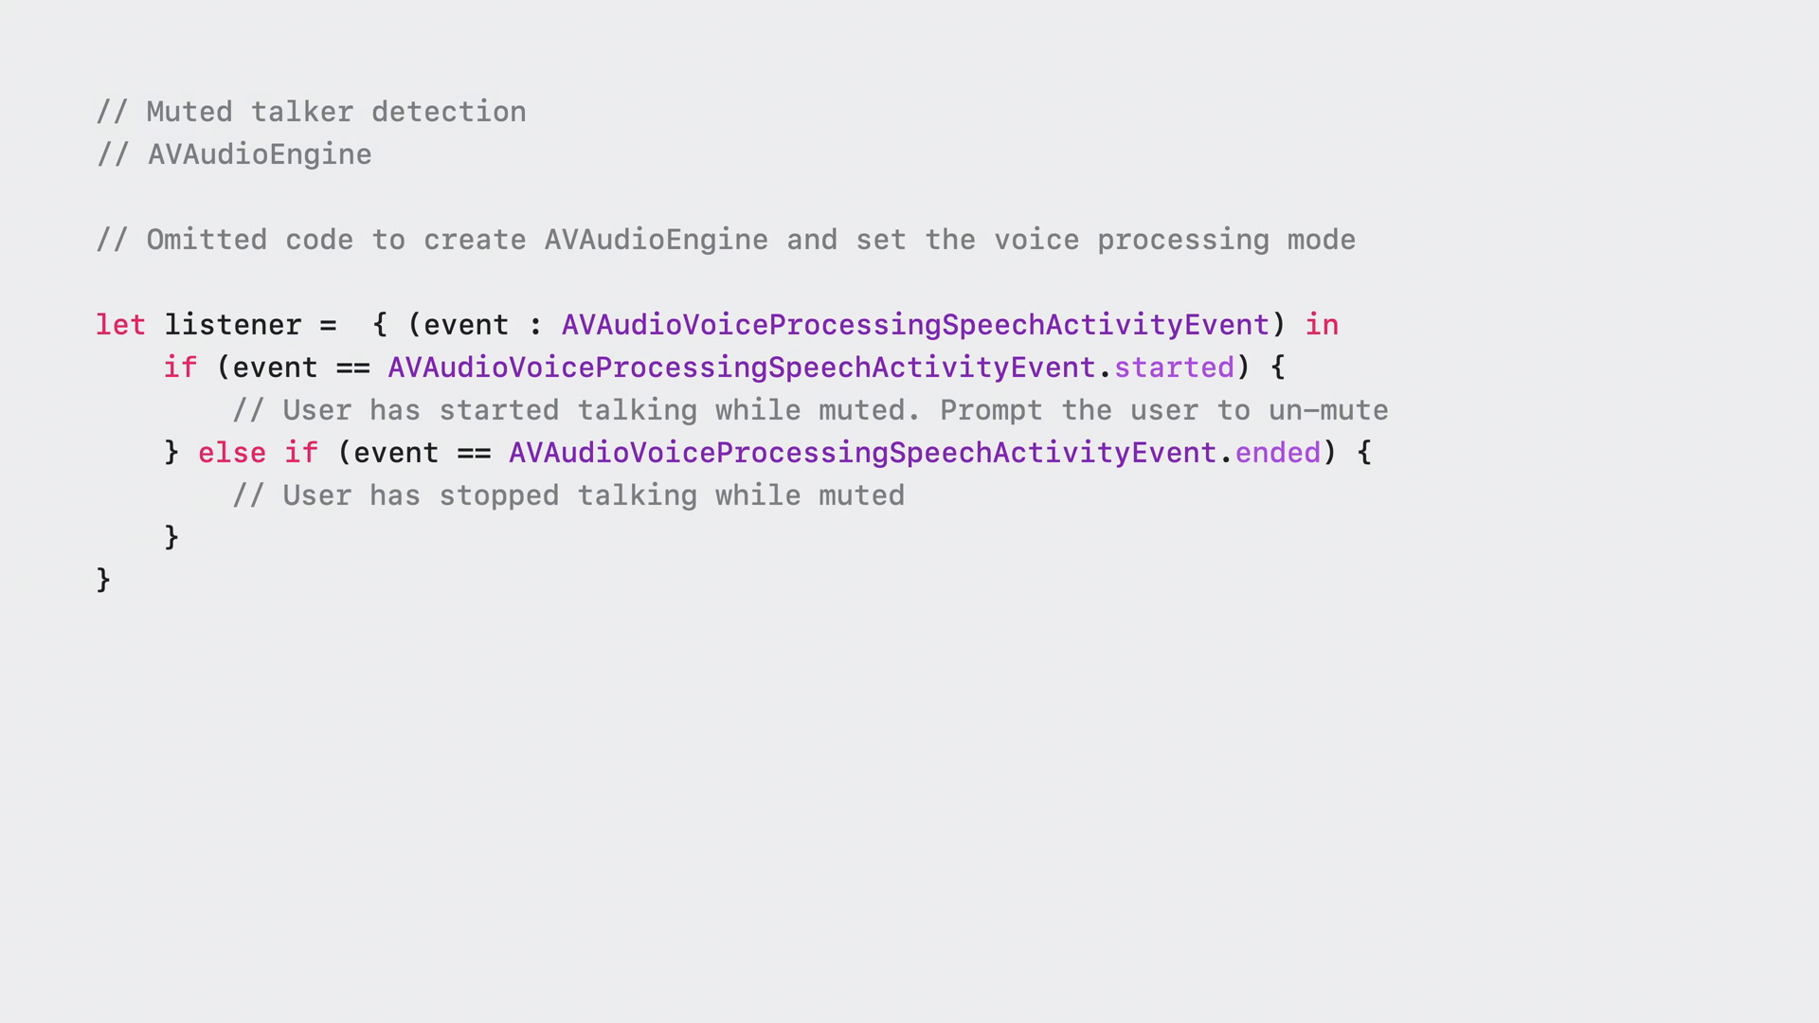
# - Add inputNode.setMutedSpeechActivityEventListener(listener) to register the AVAudioEngine muted talker listener
pyautogui.write('inputNode.setMutedSpeechActivityEventListener(listener)')
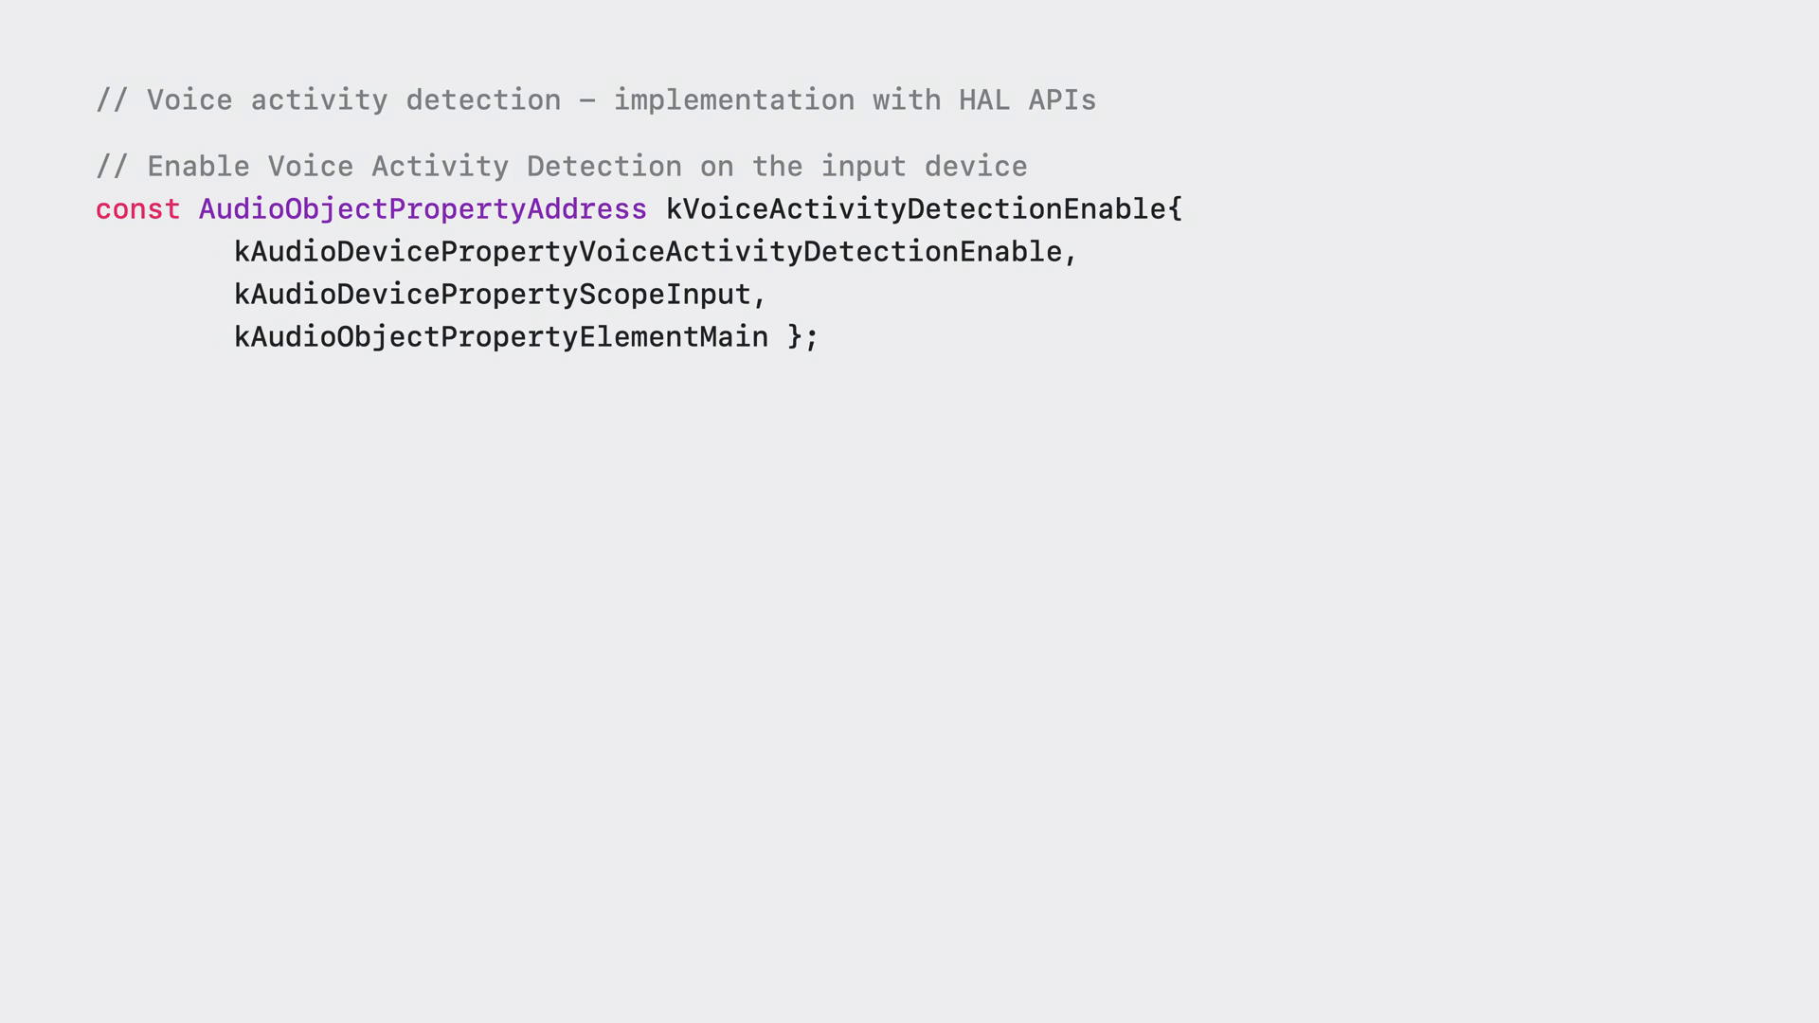
# - Write the listener_callback OSStatus signature, a status initialised to kAudioHardwareNoError, and the inAddresses comment
pyautogui.write('OSStatus status = kAudioHardwareNoError;')
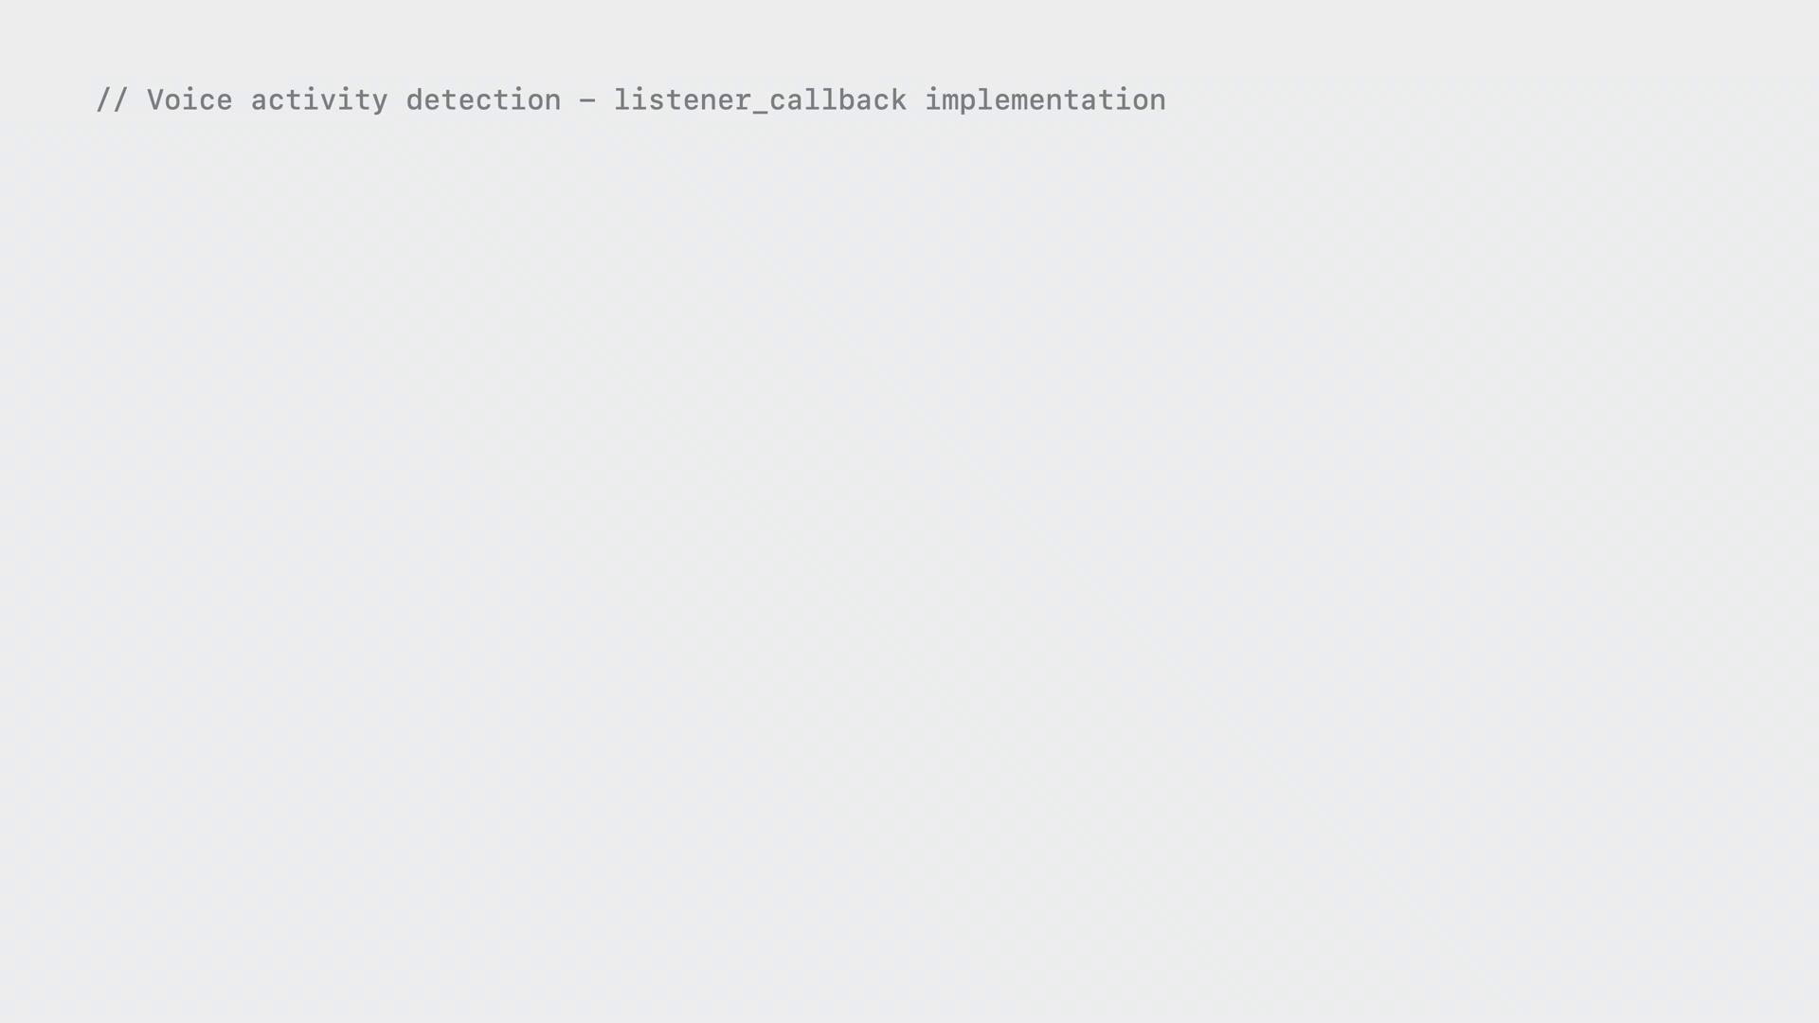
pyautogui.write('OSStatus listener_callback(')
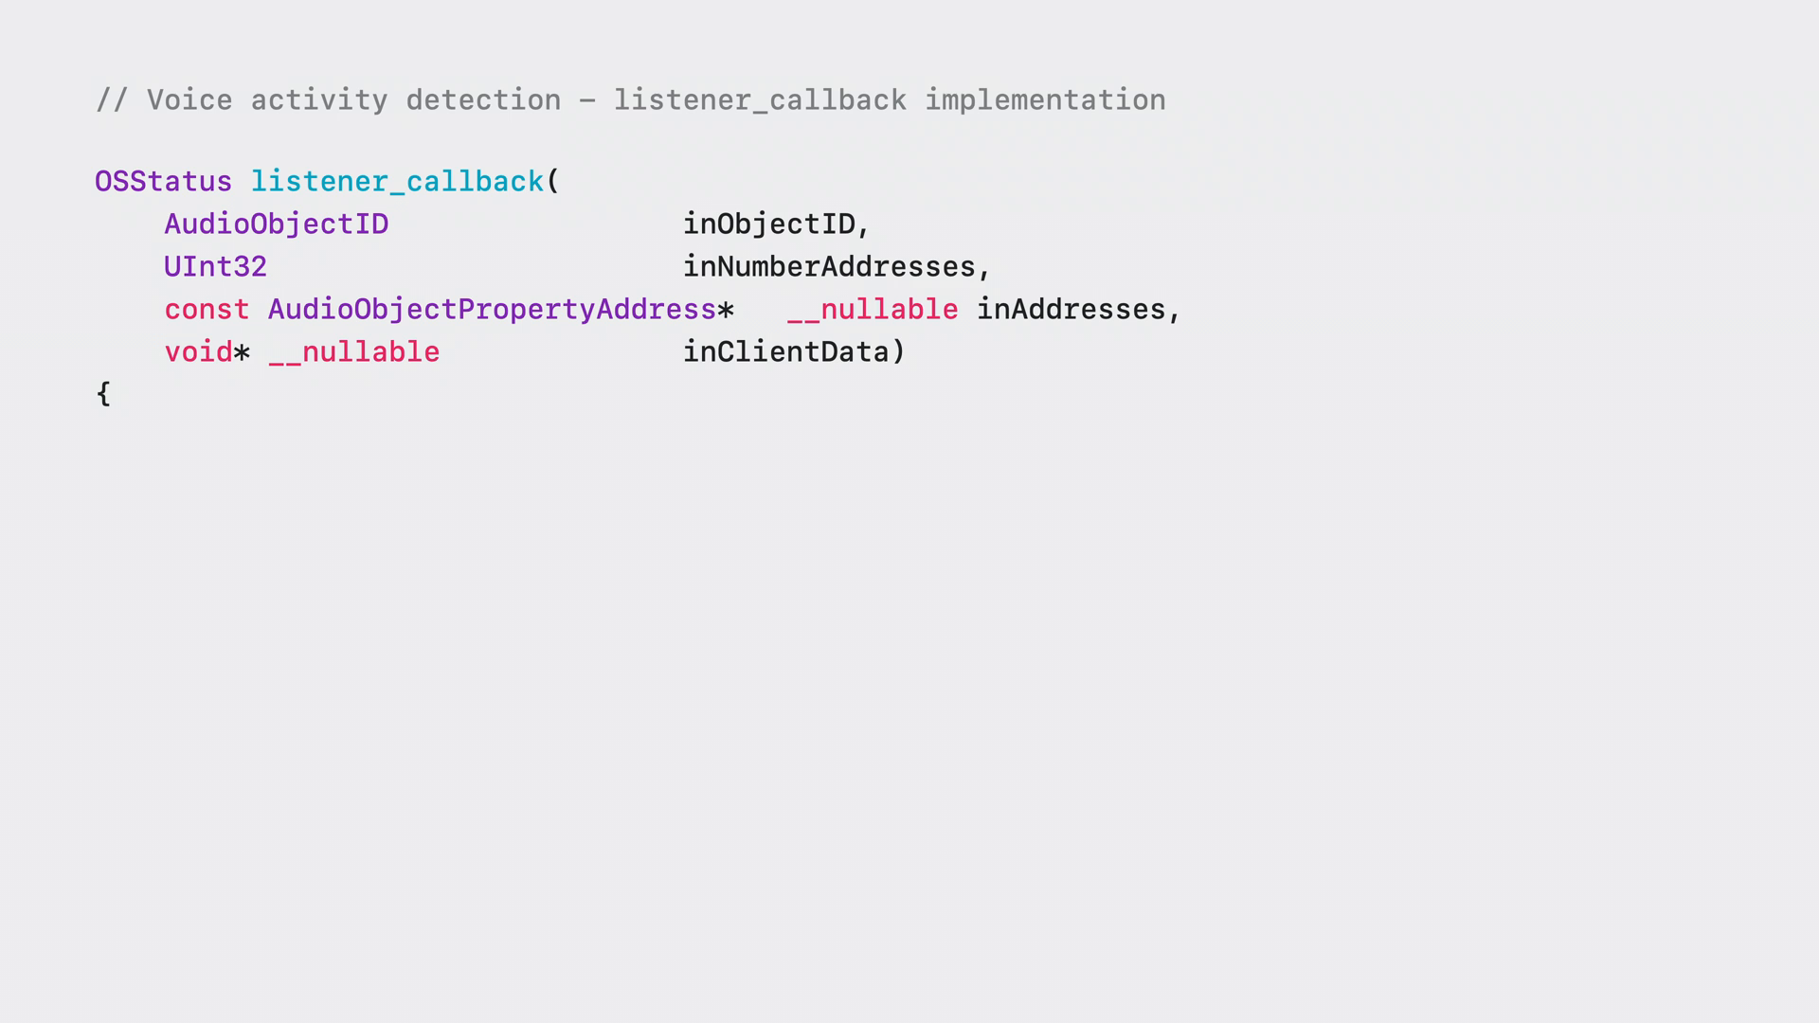
pyautogui.write('// Assuming this is the only property we are listening for, therefore no need to go through inAddresses')
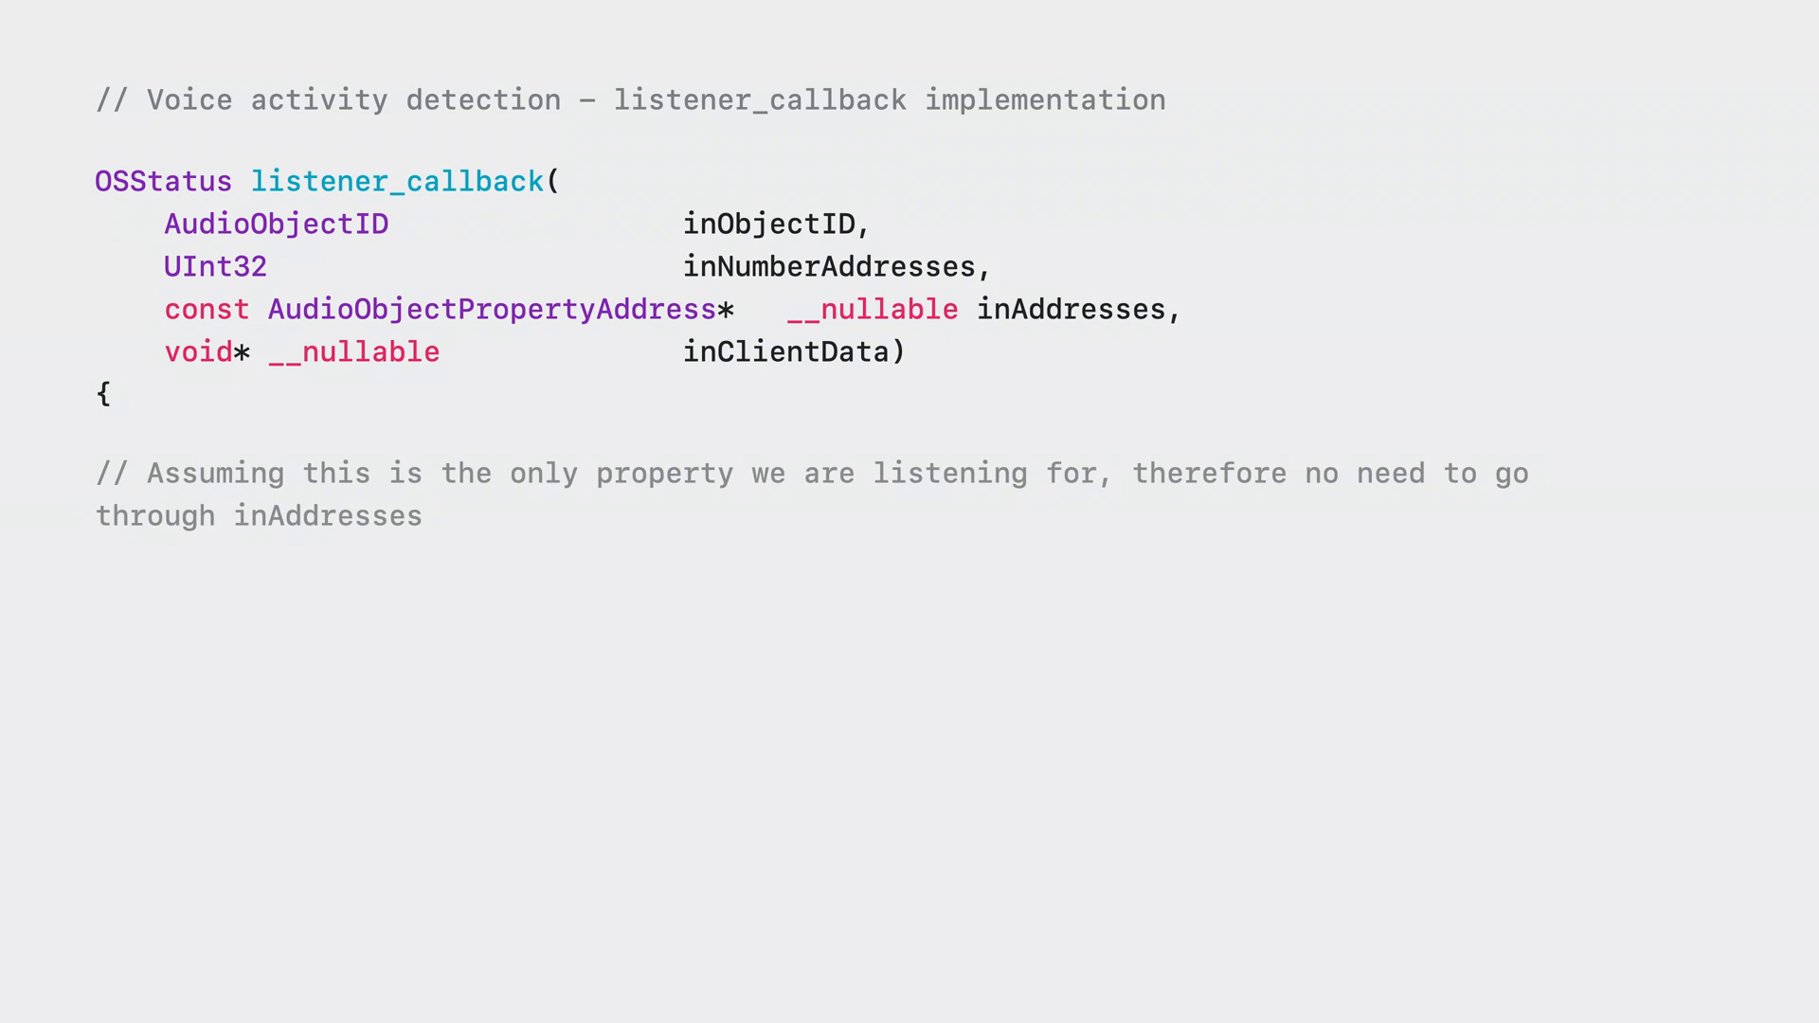